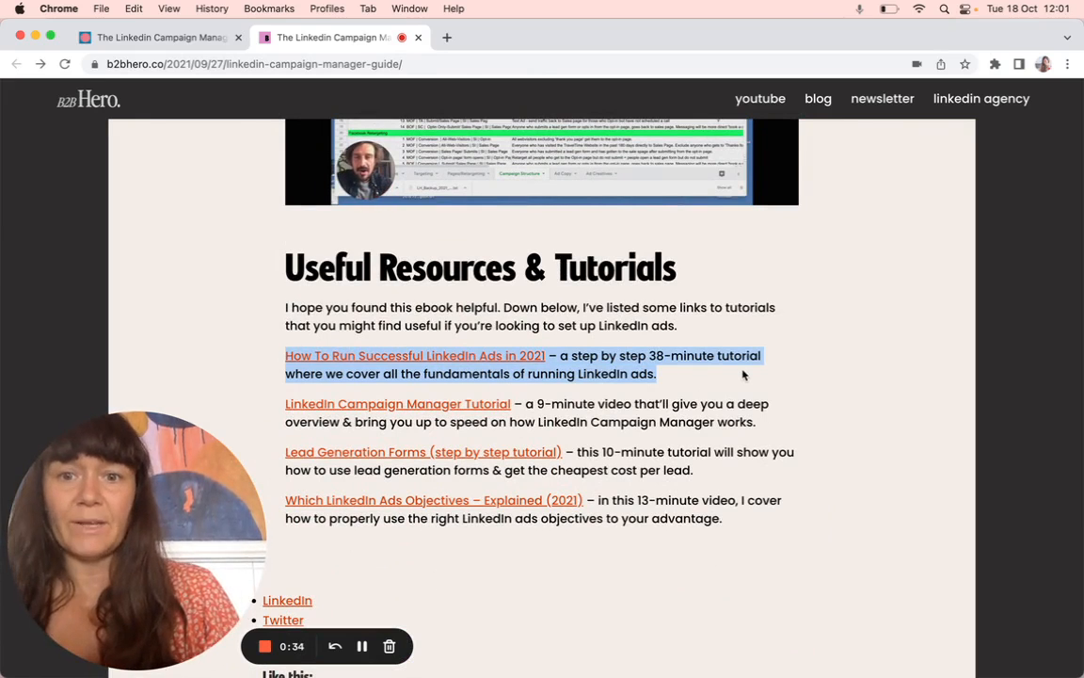
mouse_move(670, 380)
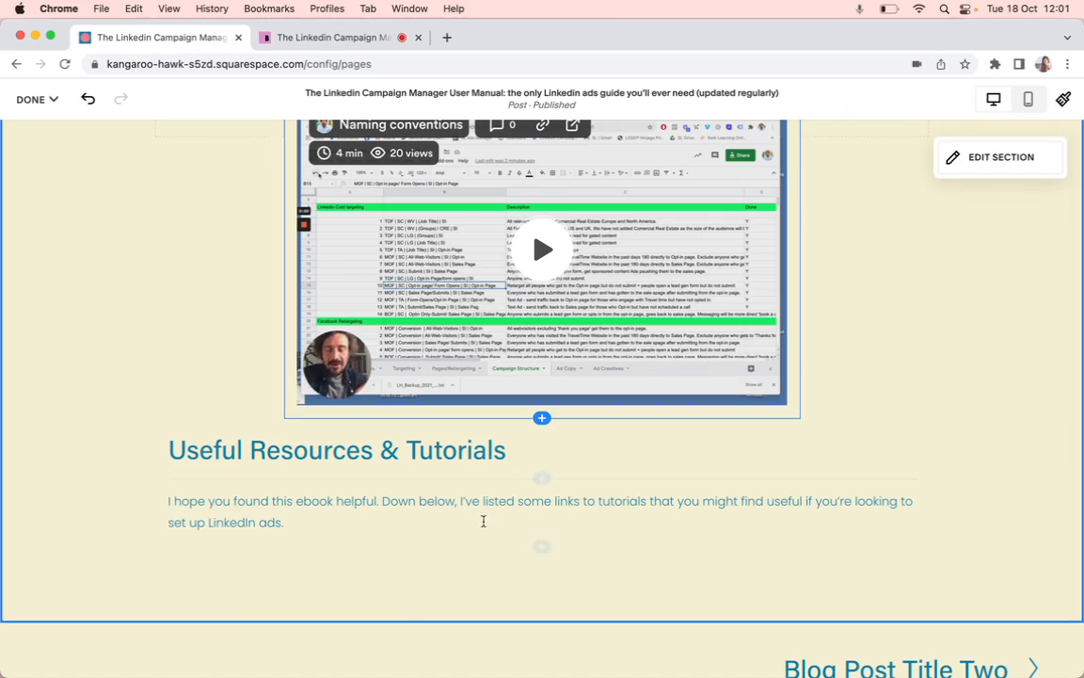
- Place the cursor in the text block under the resources intro
click(542, 546)
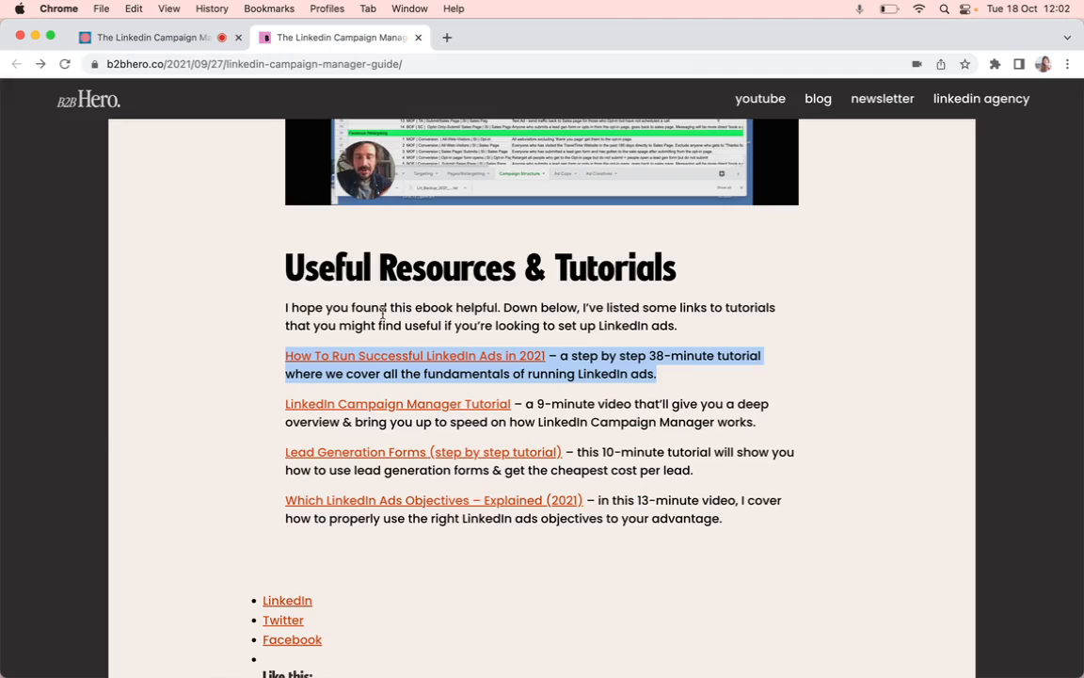
- Paste the 'How To Run Successful LinkedIn Ads in 2021' tutorial paragraph below the resources intro
click(414, 354)
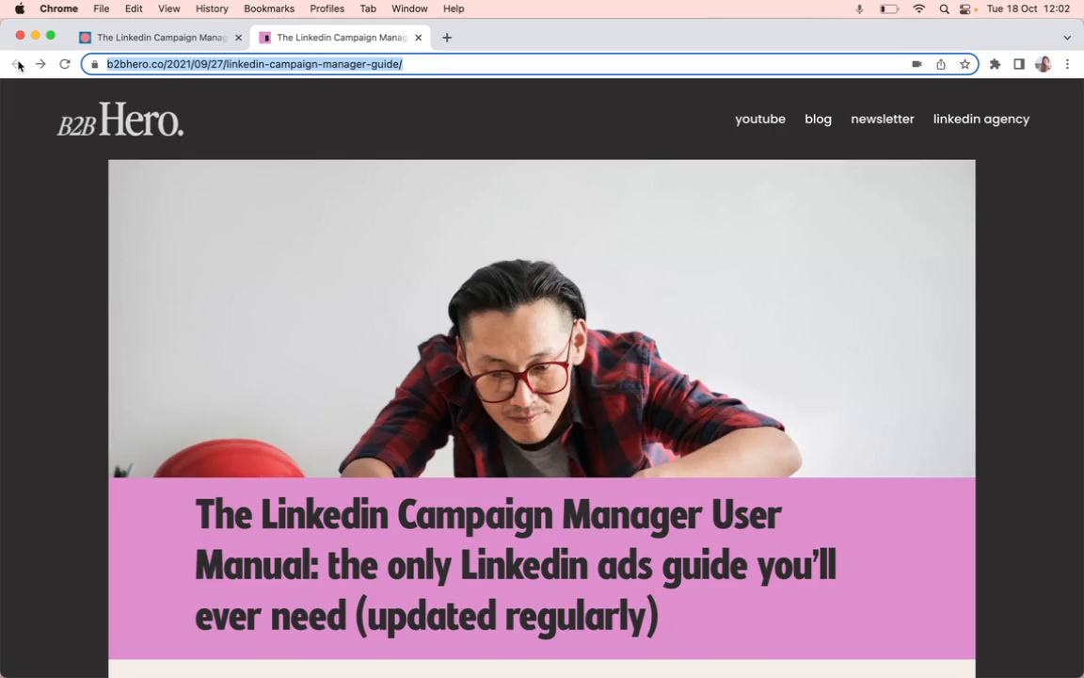
scroll(down, 3)
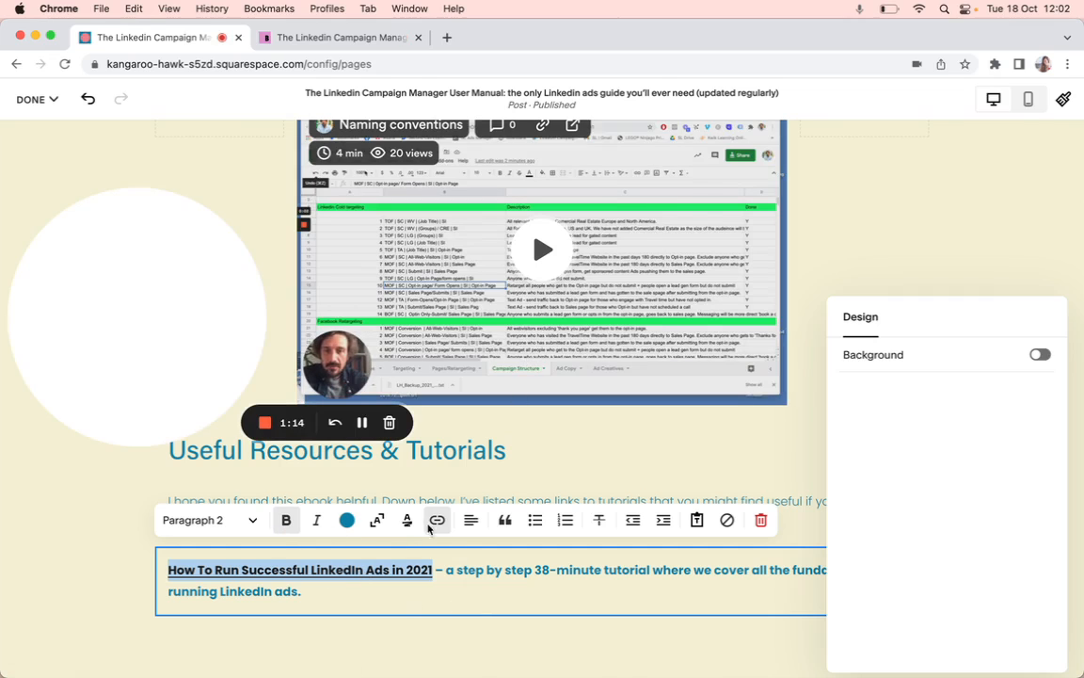
- Enter the YouTube video address as the link for the heading text
click(436, 520)
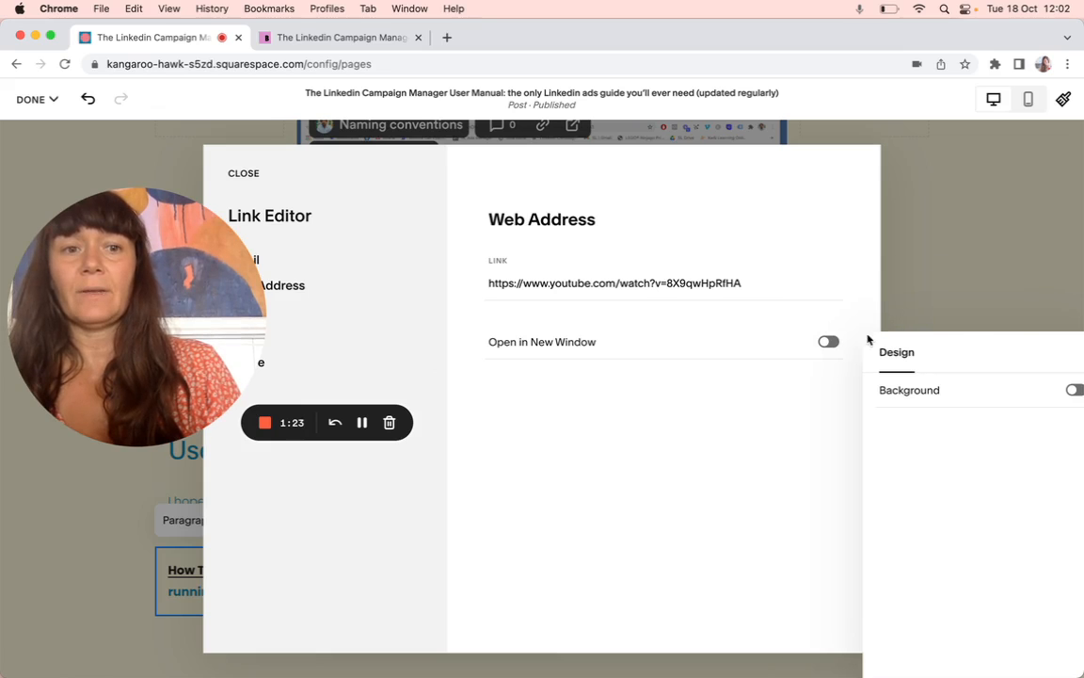
click(828, 340)
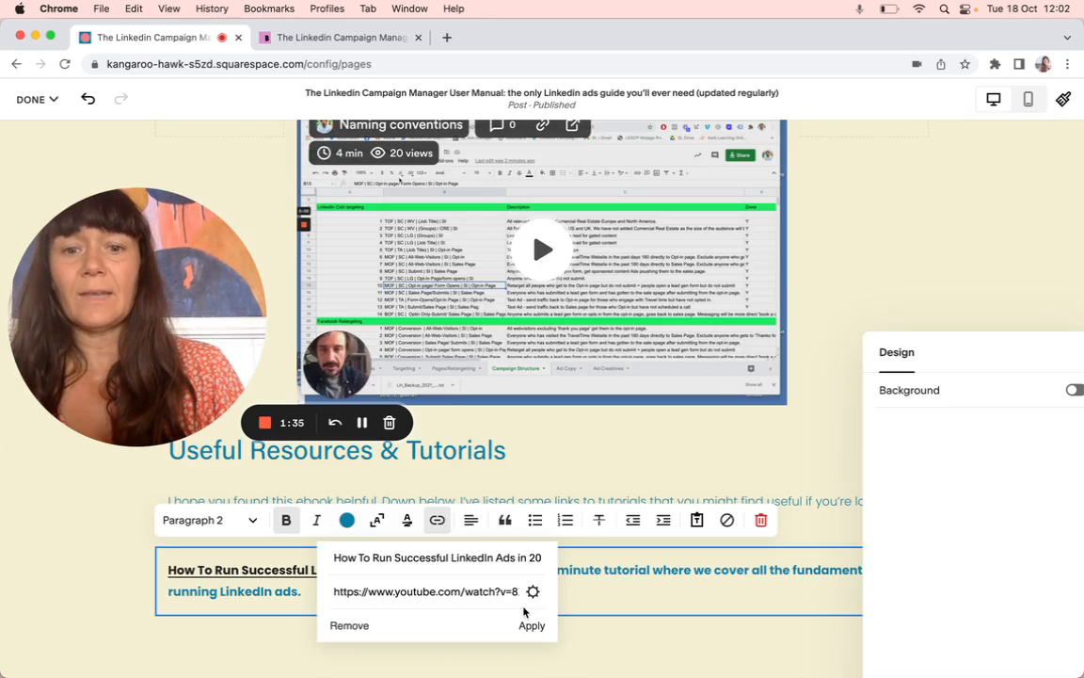
- Apply the YouTube link to the heading text and recolour it pink
click(531, 625)
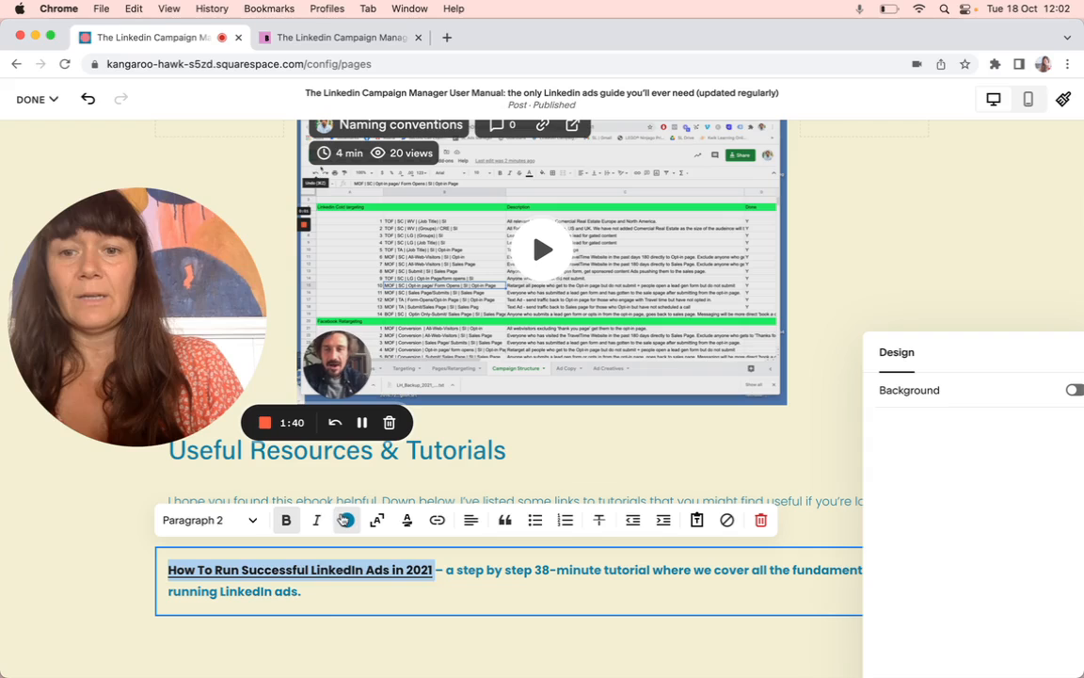
click(346, 519)
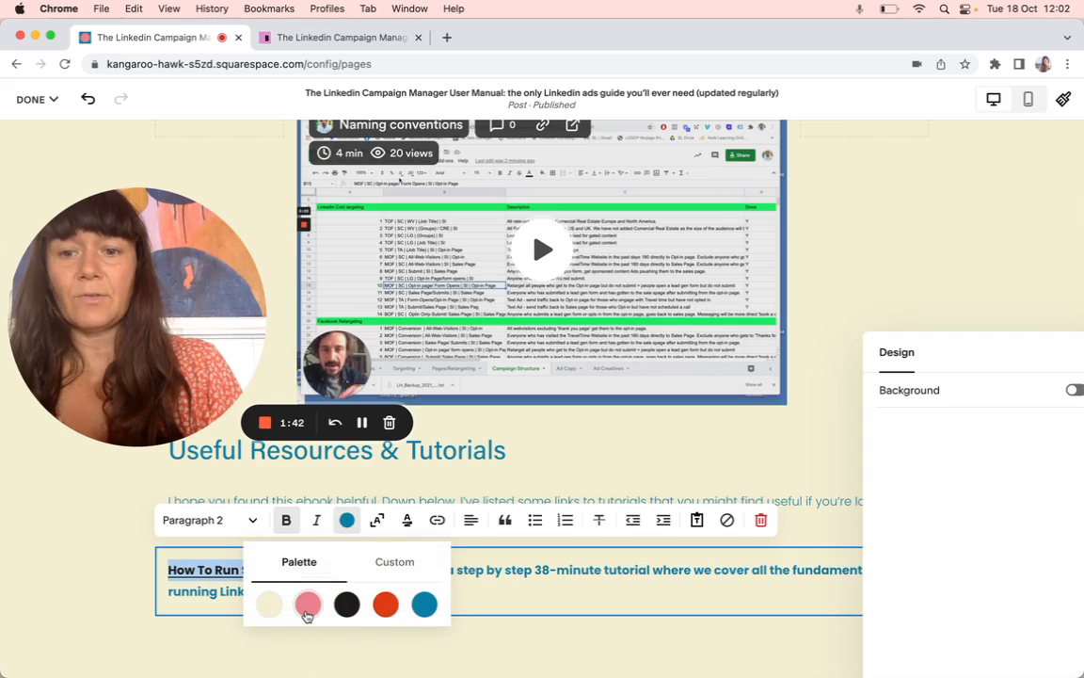
click(309, 604)
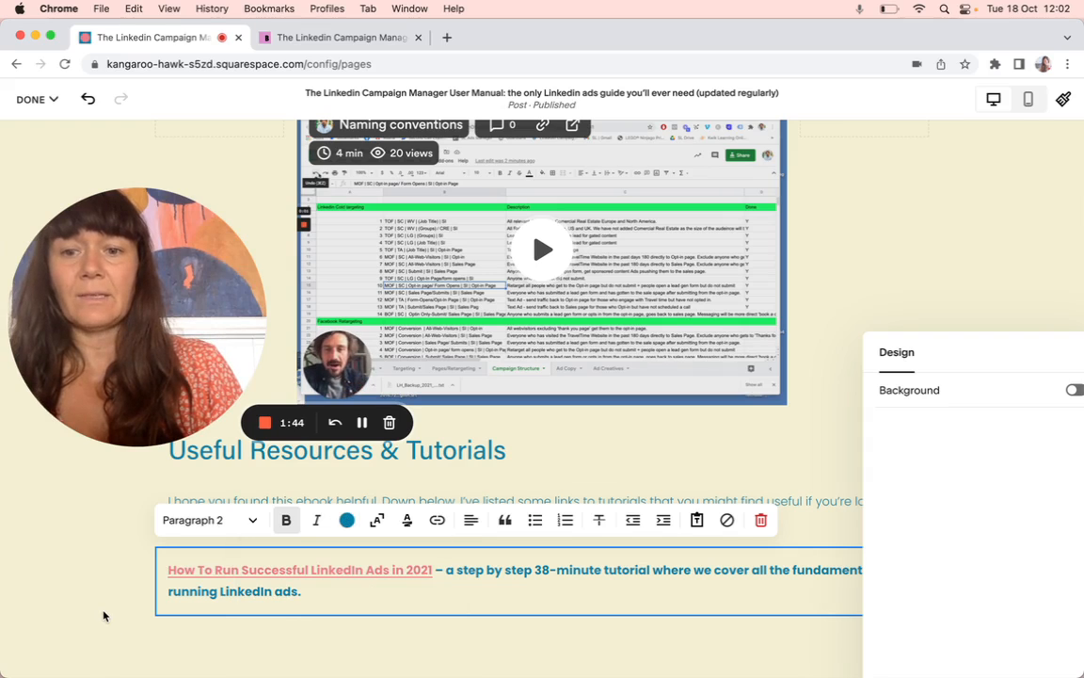